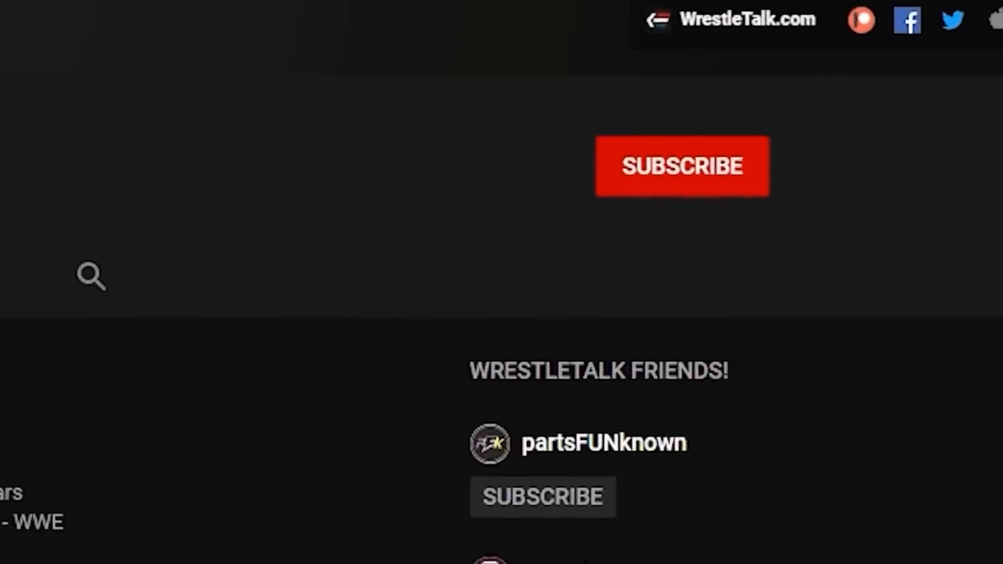
# Step: Subscribe to the WrestleTalk channel so its bell shows the All, Personalized and None notification choices
pyautogui.click(680, 166)
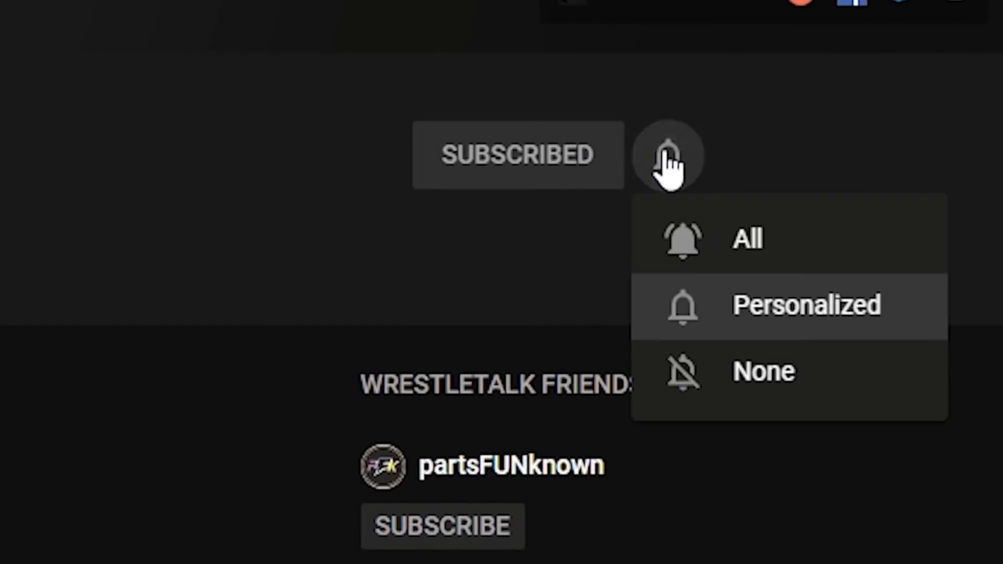